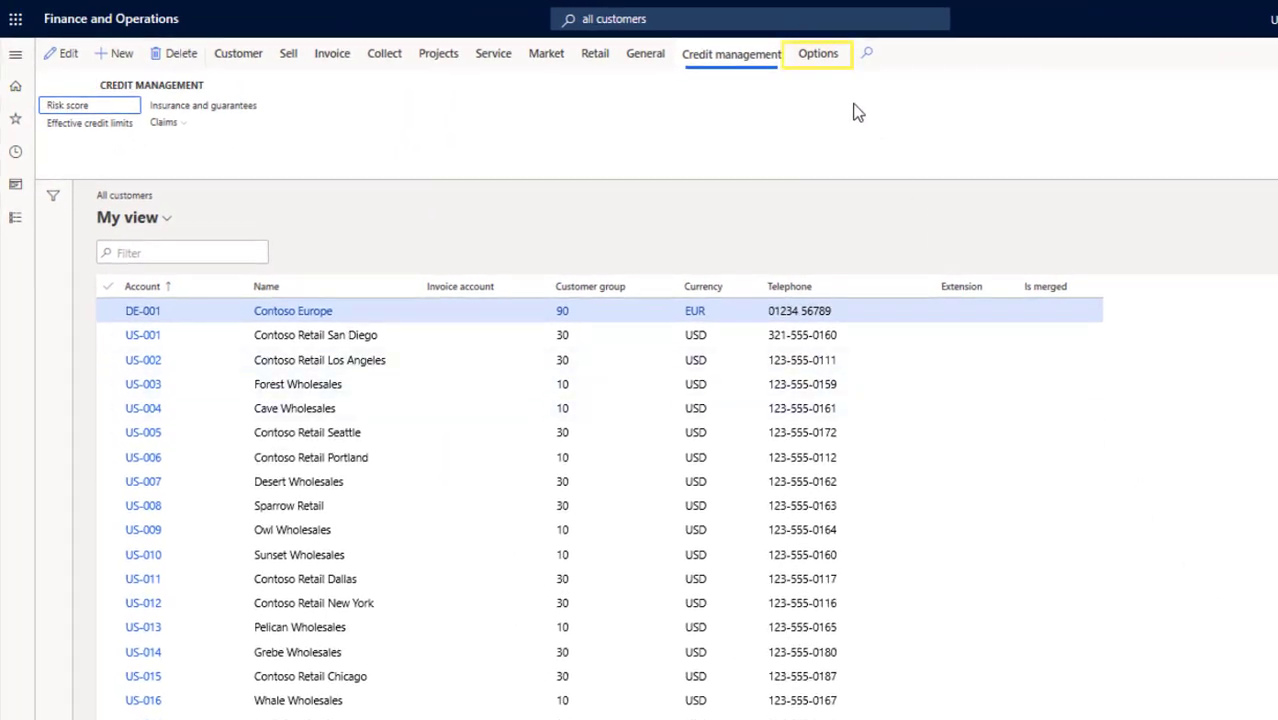
Step: From the All customers Options menu, create a custom alert on the Customers table
left_click(817, 54)
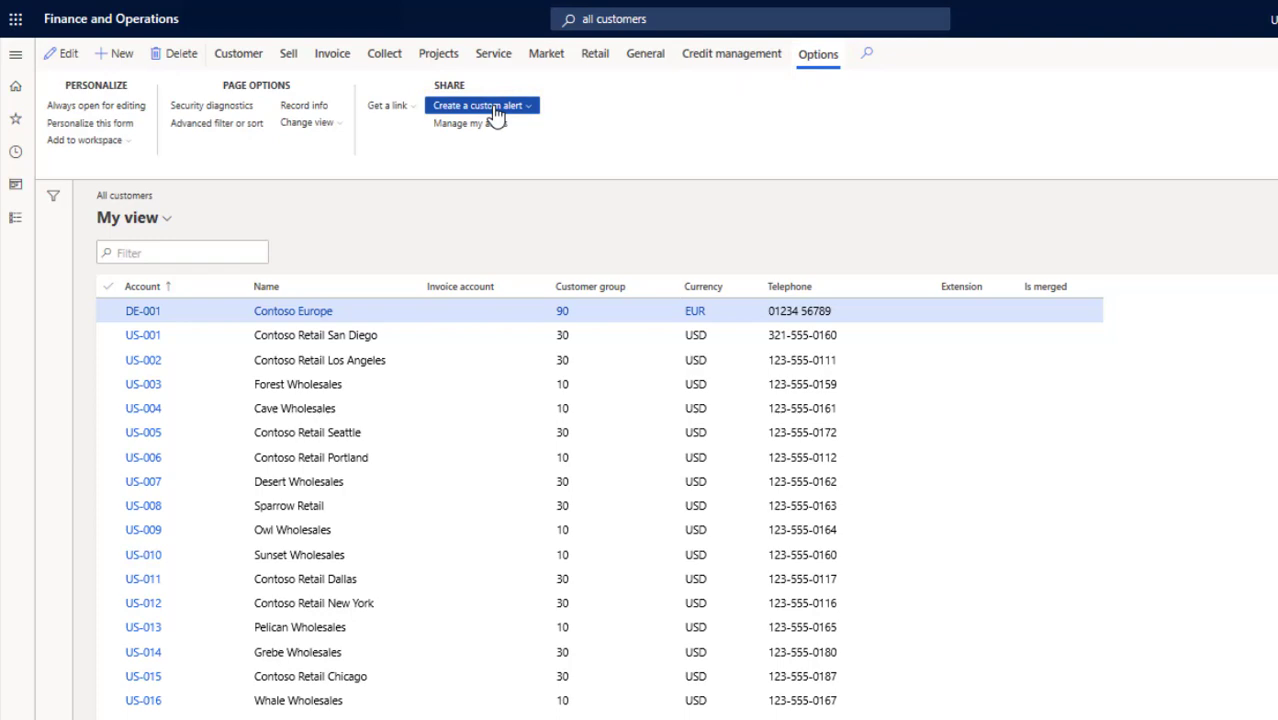
left_click(480, 105)
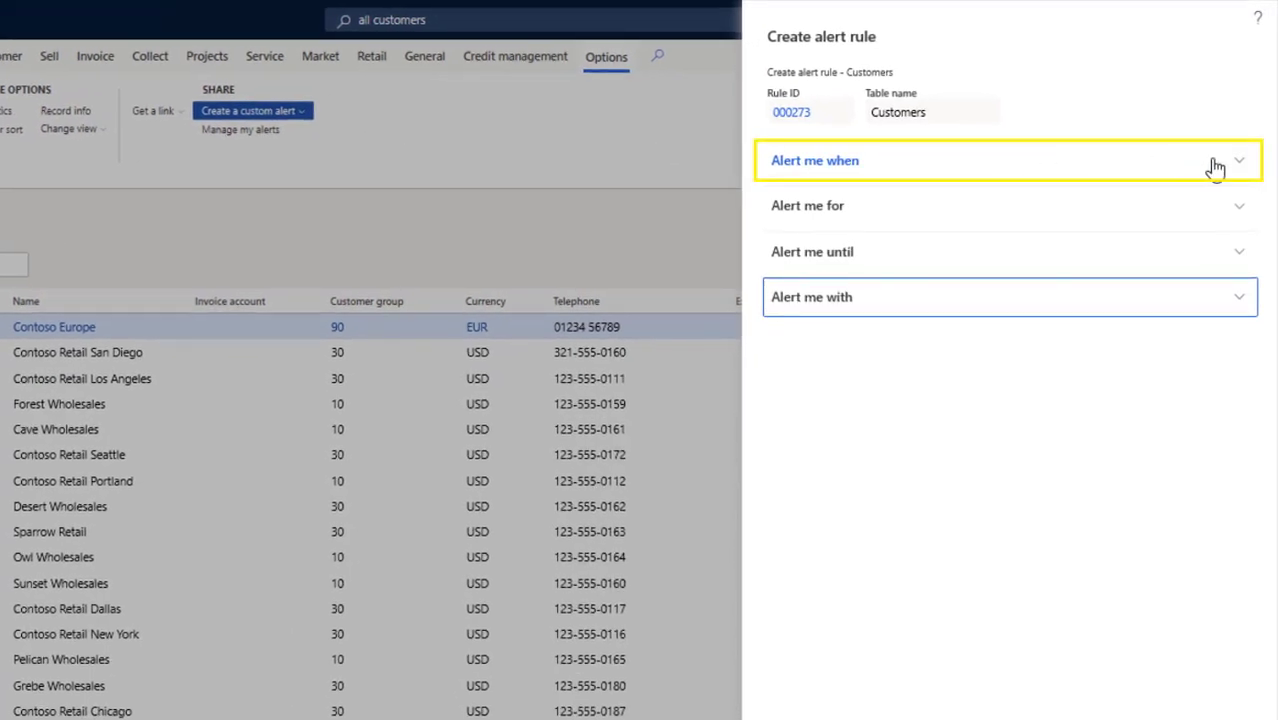
Step: Expand the Alert me when conditions and open the Field list of customer fields
left_click(1239, 160)
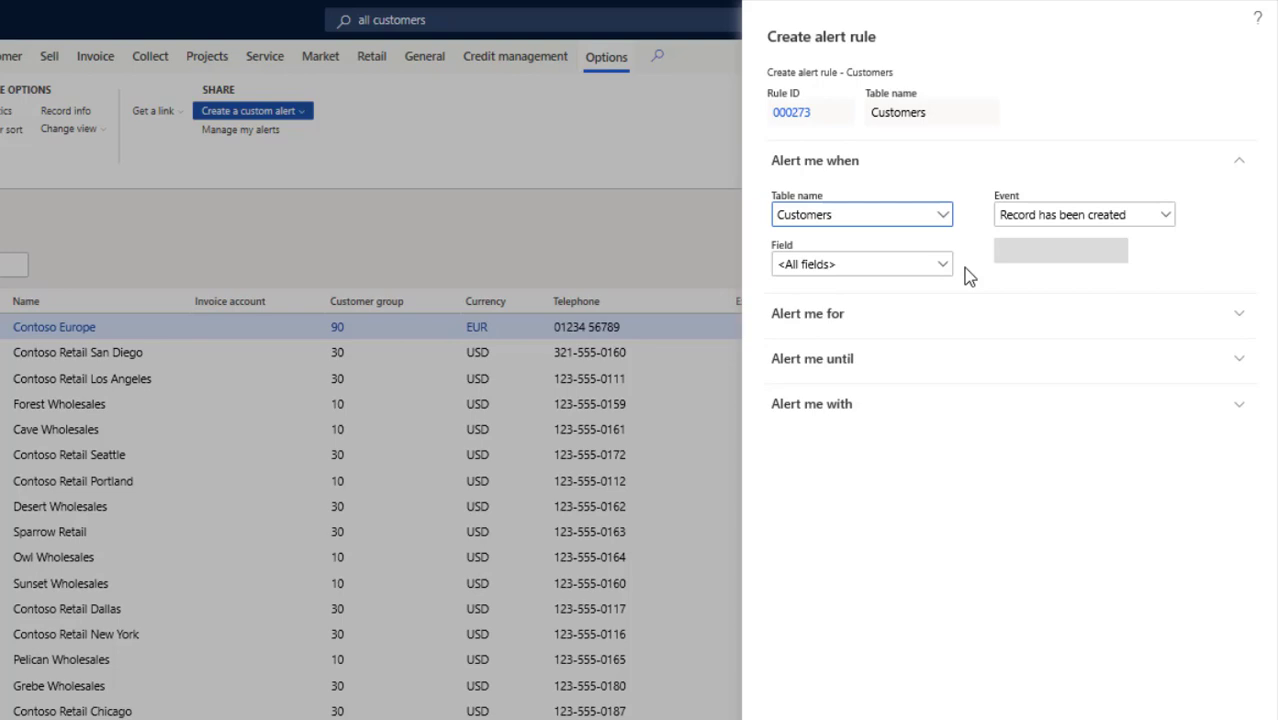
mouse_move(955, 270)
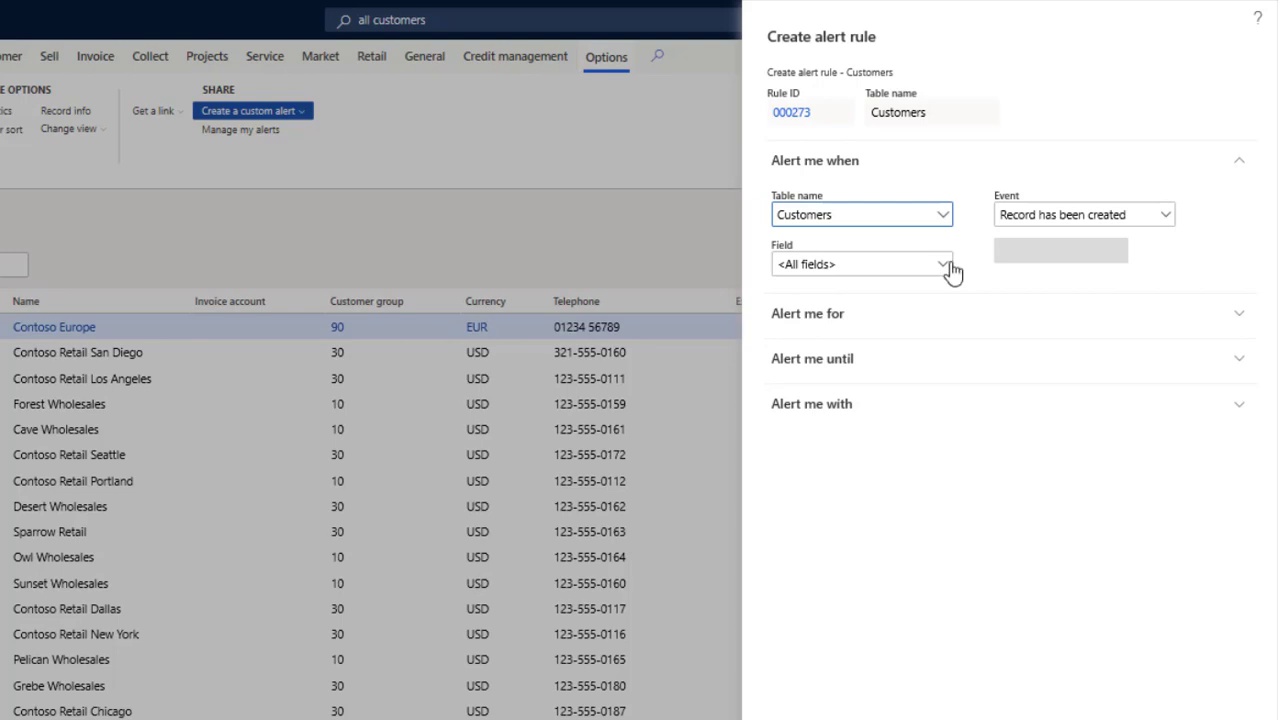
left_click(942, 264)
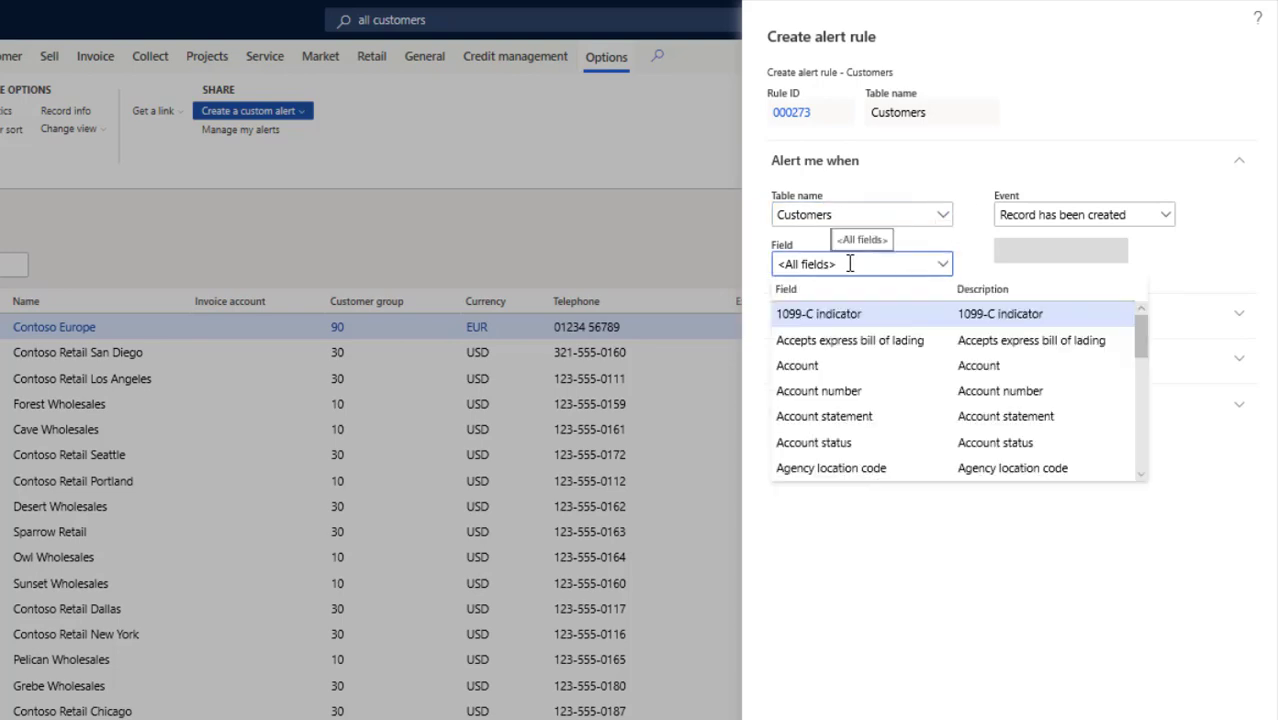
Step: Set the trigger to Terms of payment field 'is set to:' Net10
type("te")
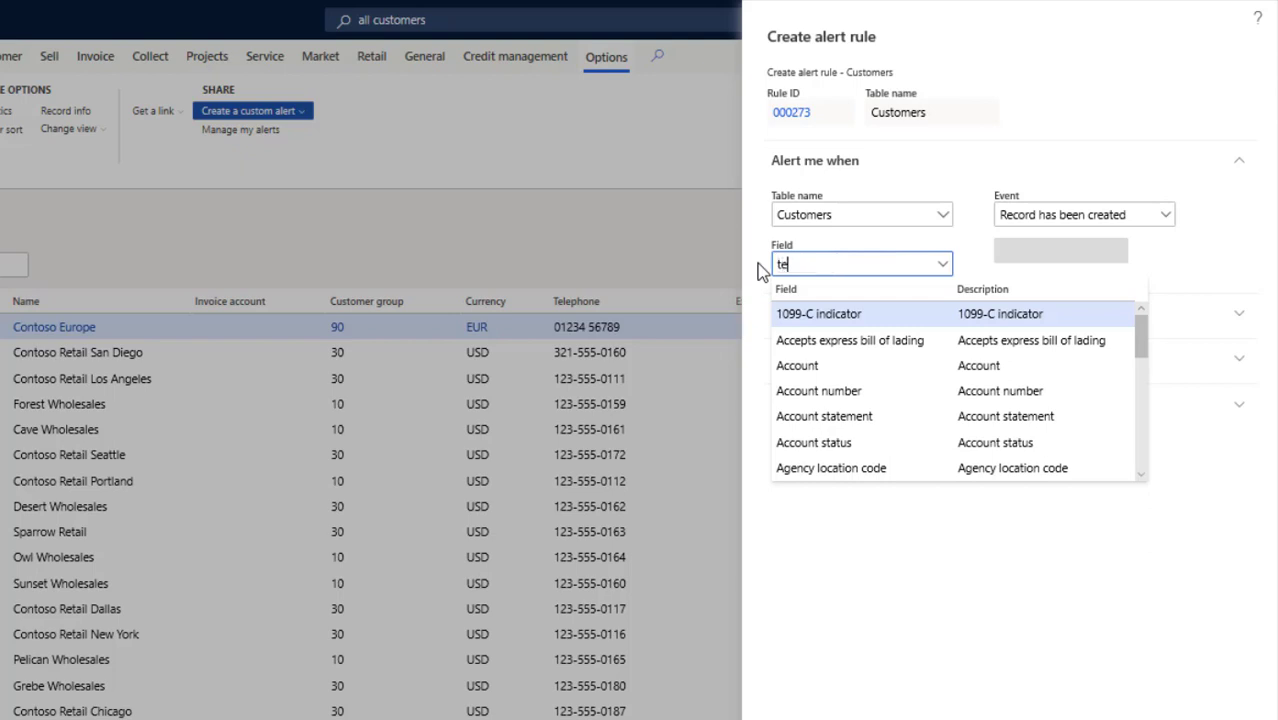
type("erms of payment")
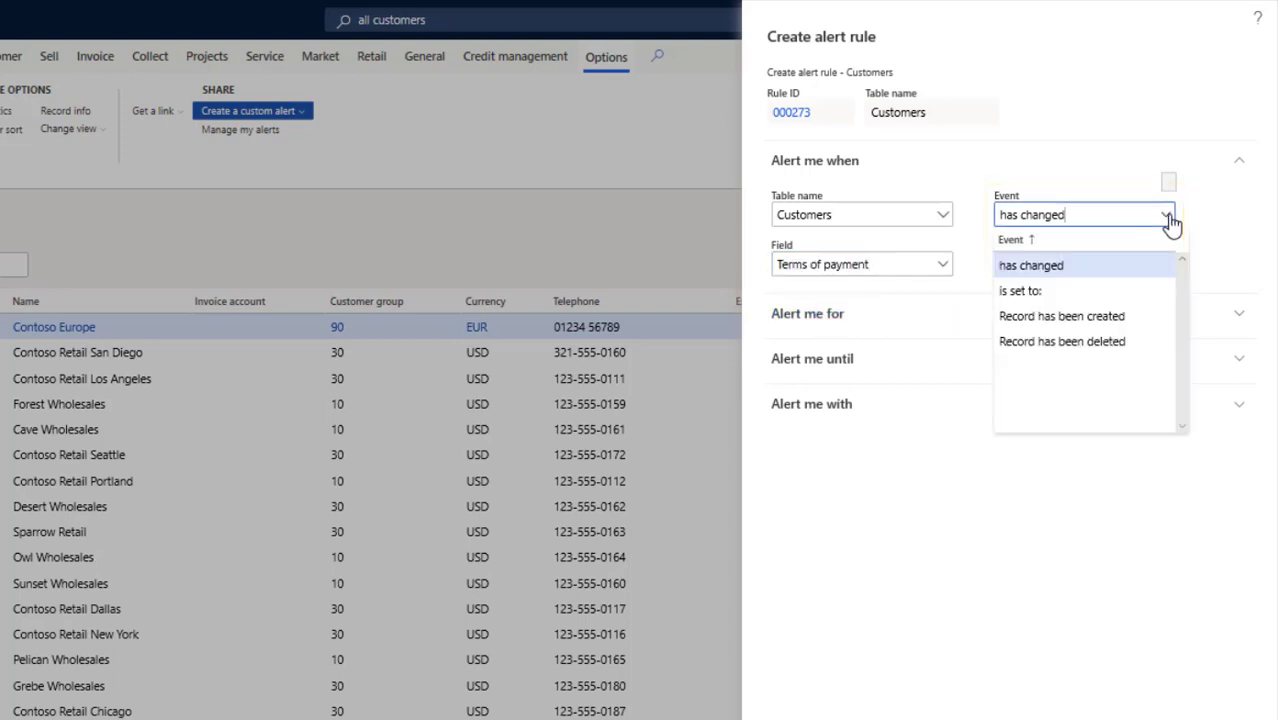
left_click(1026, 290)
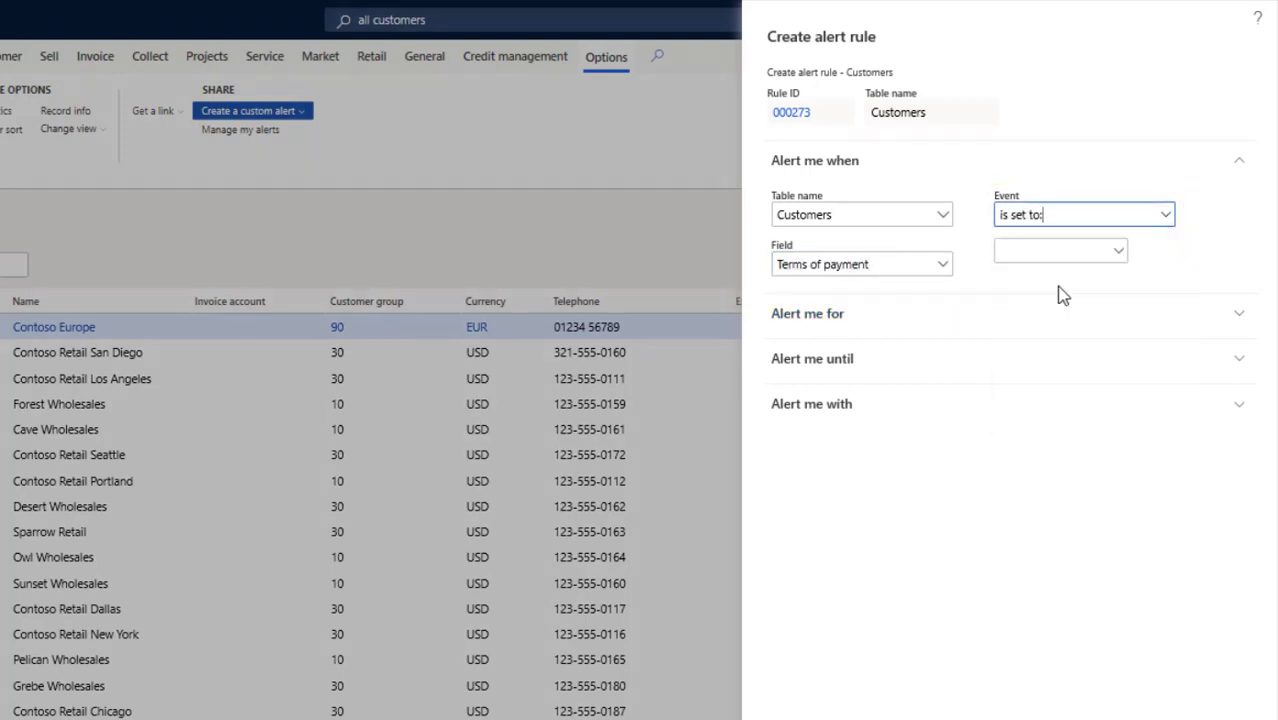
left_click(1060, 250)
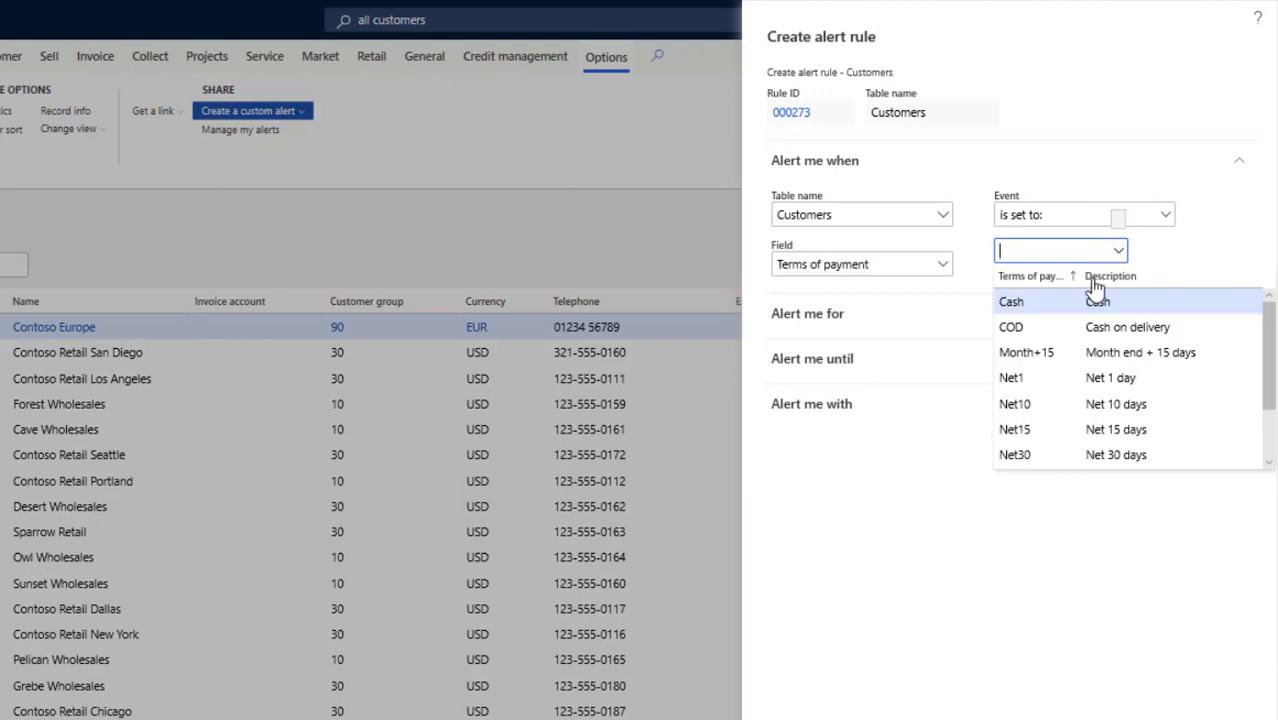
left_click(1012, 404)
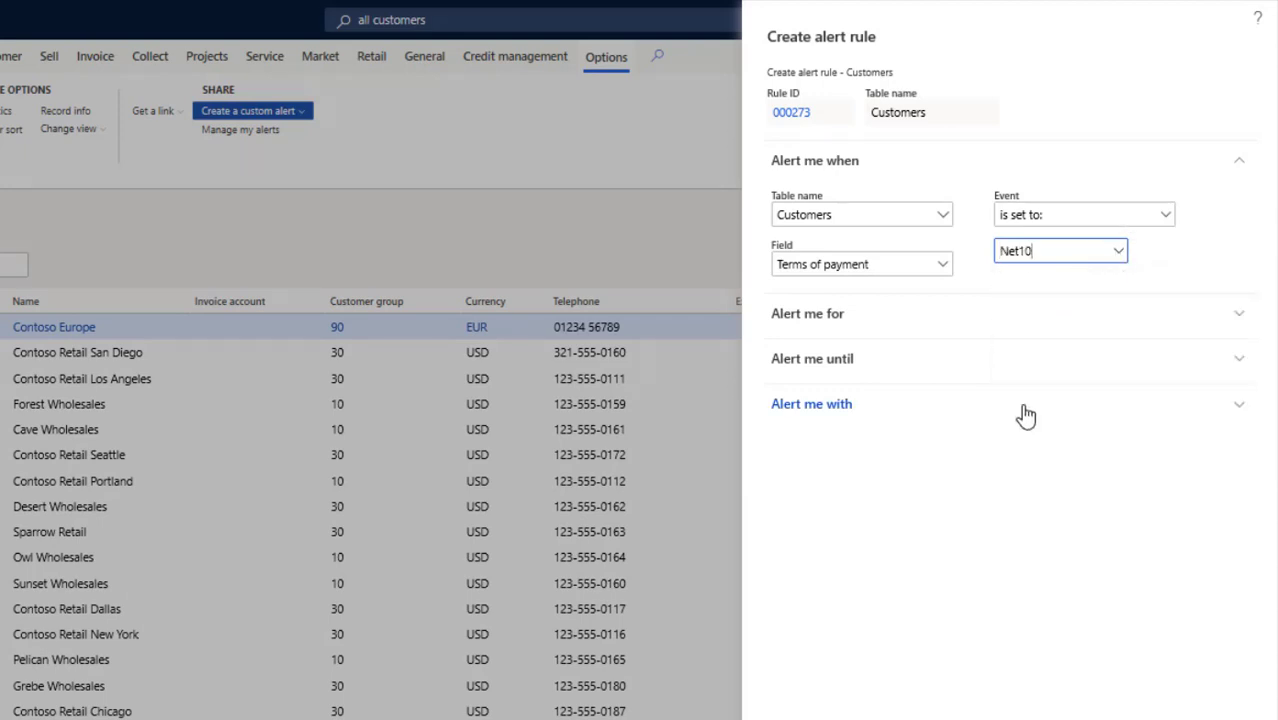
mouse_move(1026, 412)
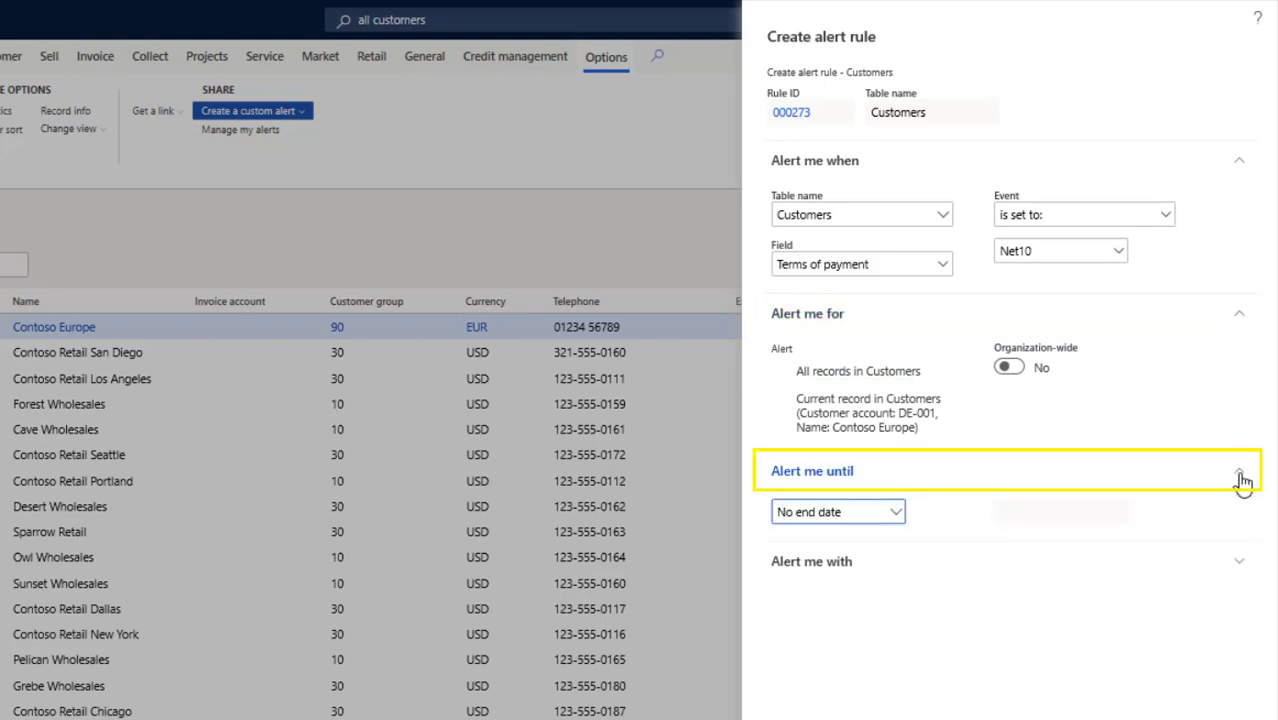
Step: Scroll the alert pane to review scope, end date, Net10 subject and email settings
scroll("down", 3)
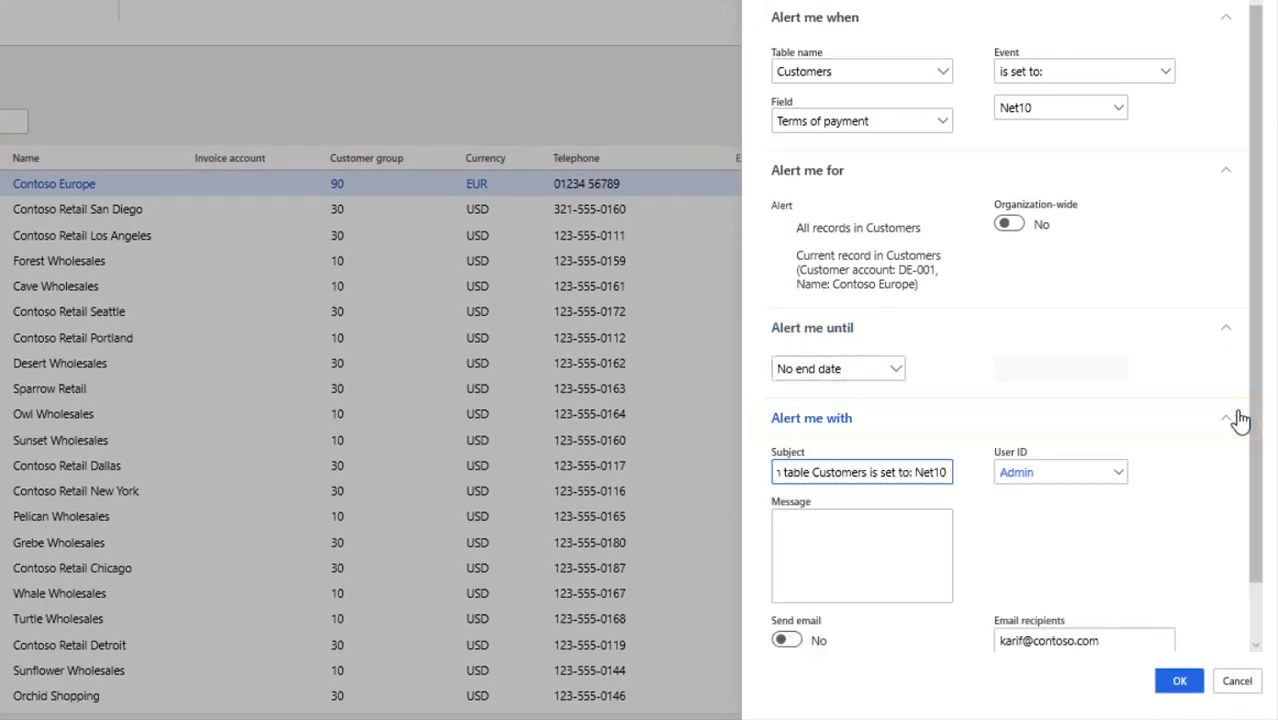
scroll("down", 3)
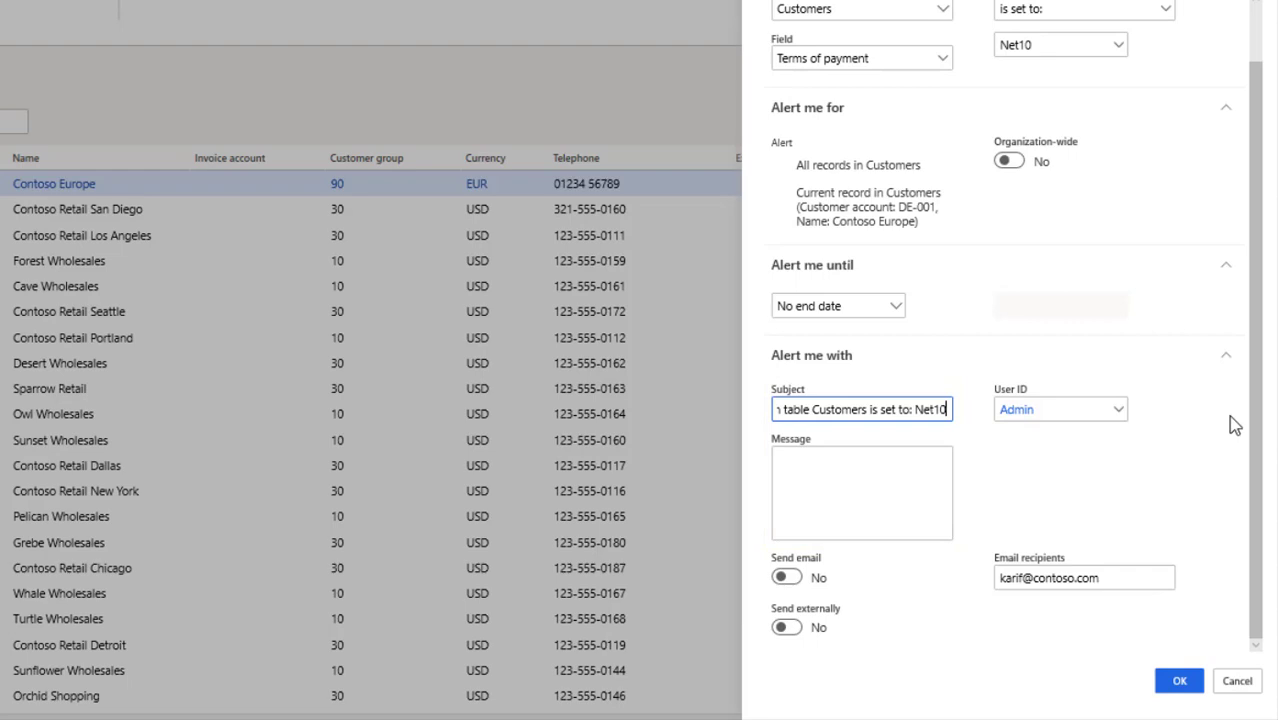
Step: Enter the alert message 'Note the change to the terms of payment.'
type("Note the ch")
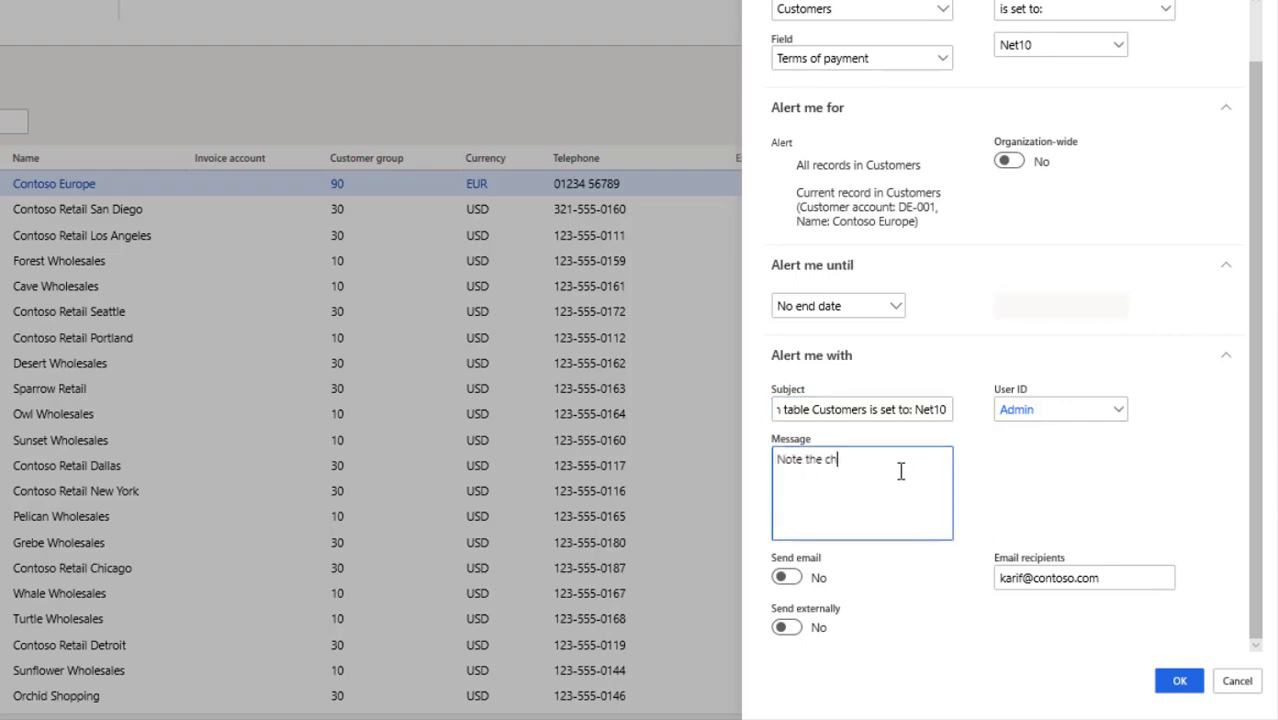
type("ange to the terms")
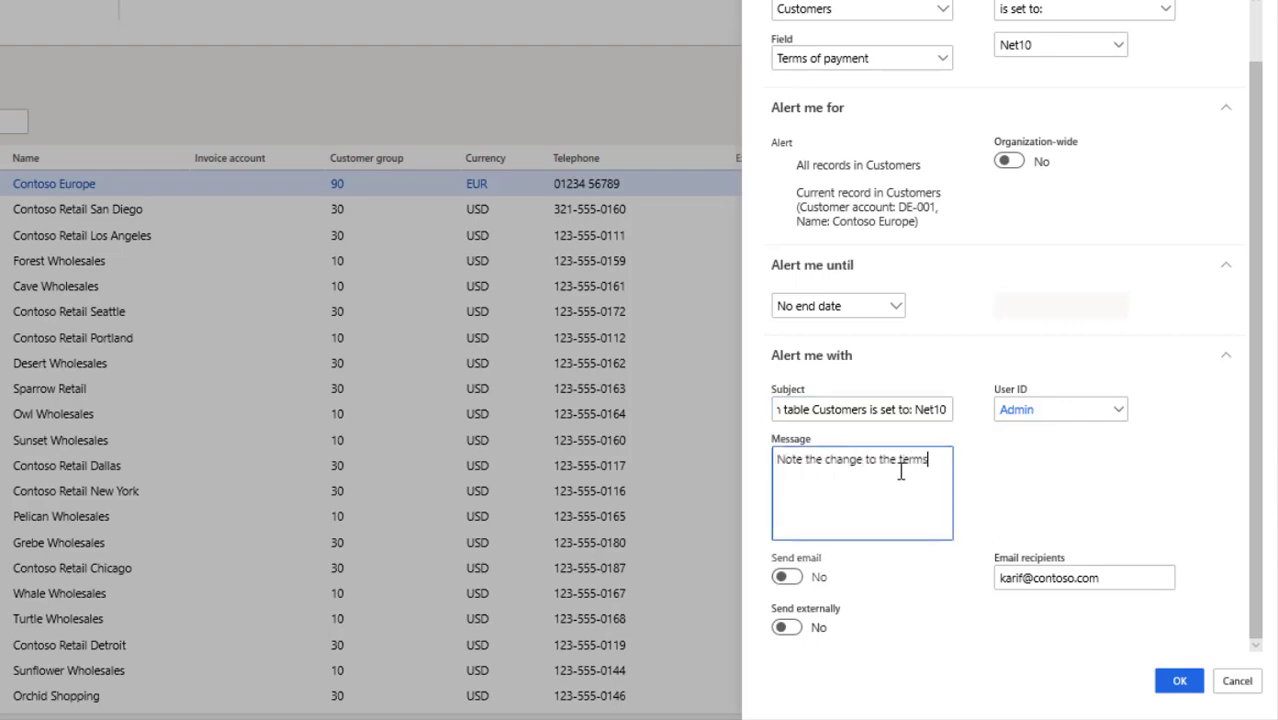
type("of payment.")
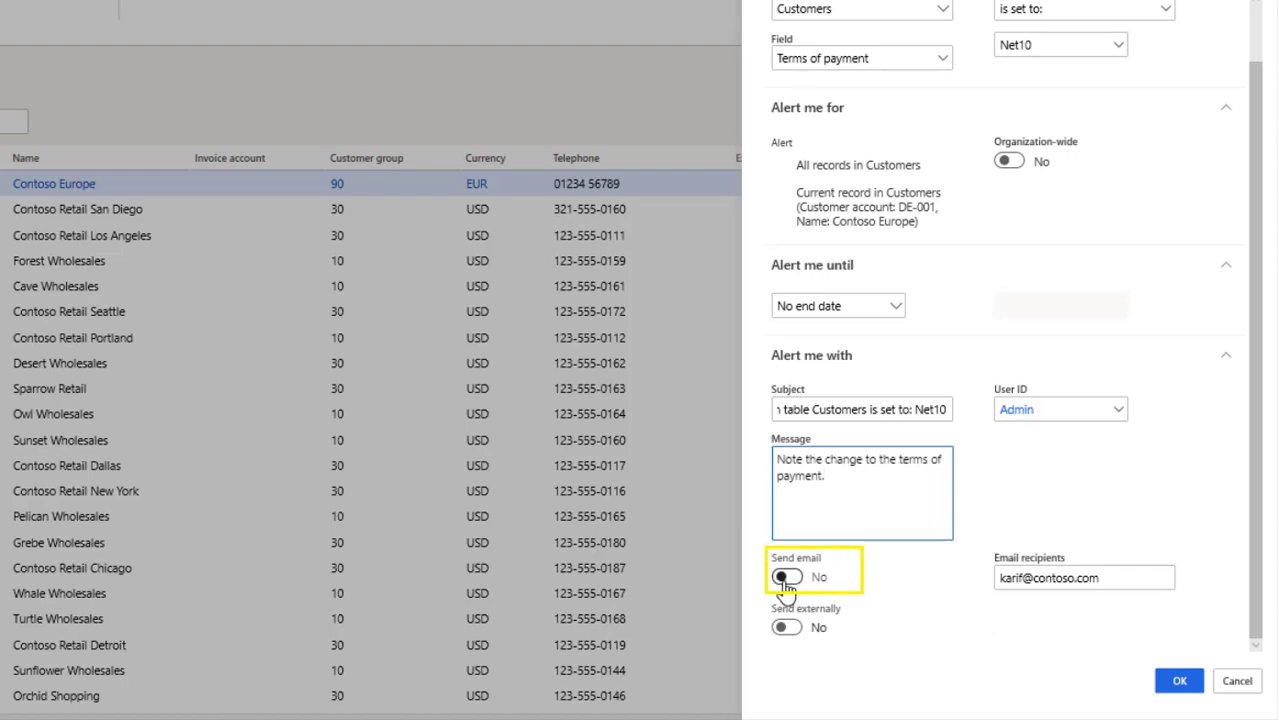
Step: Turn Send email on and save the alert rule with OK
left_click(787, 575)
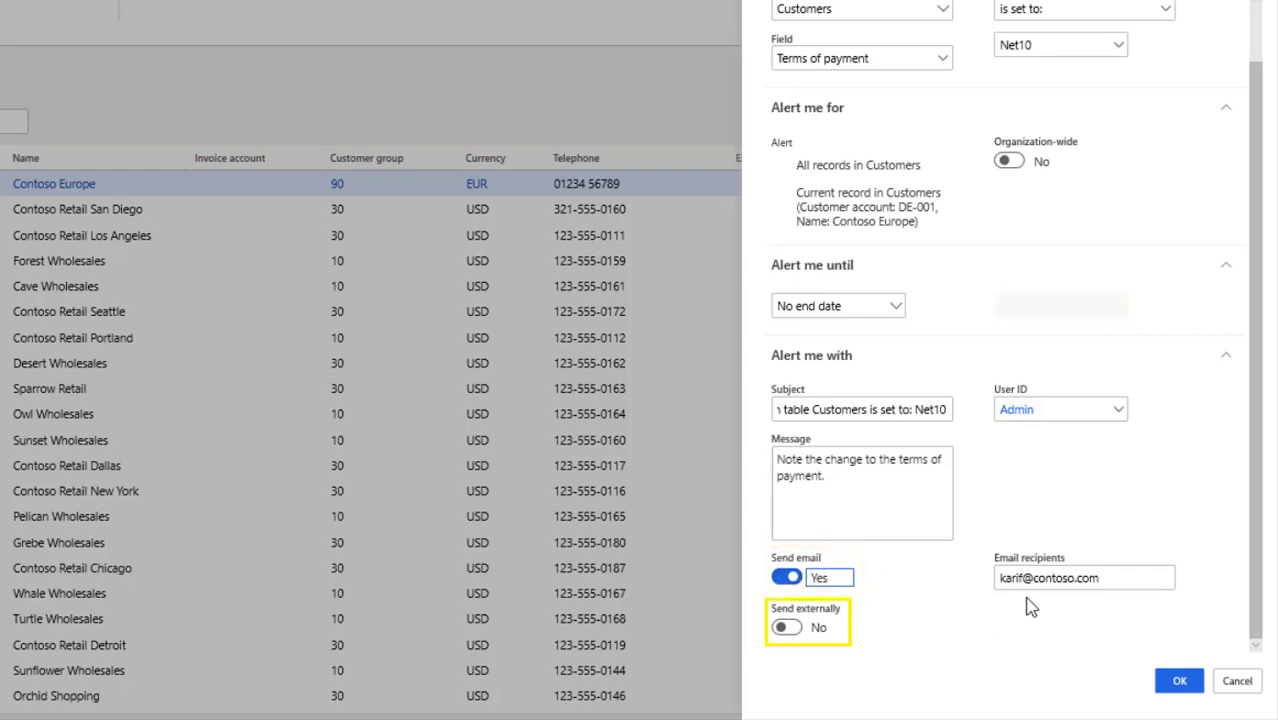
mouse_move(904, 648)
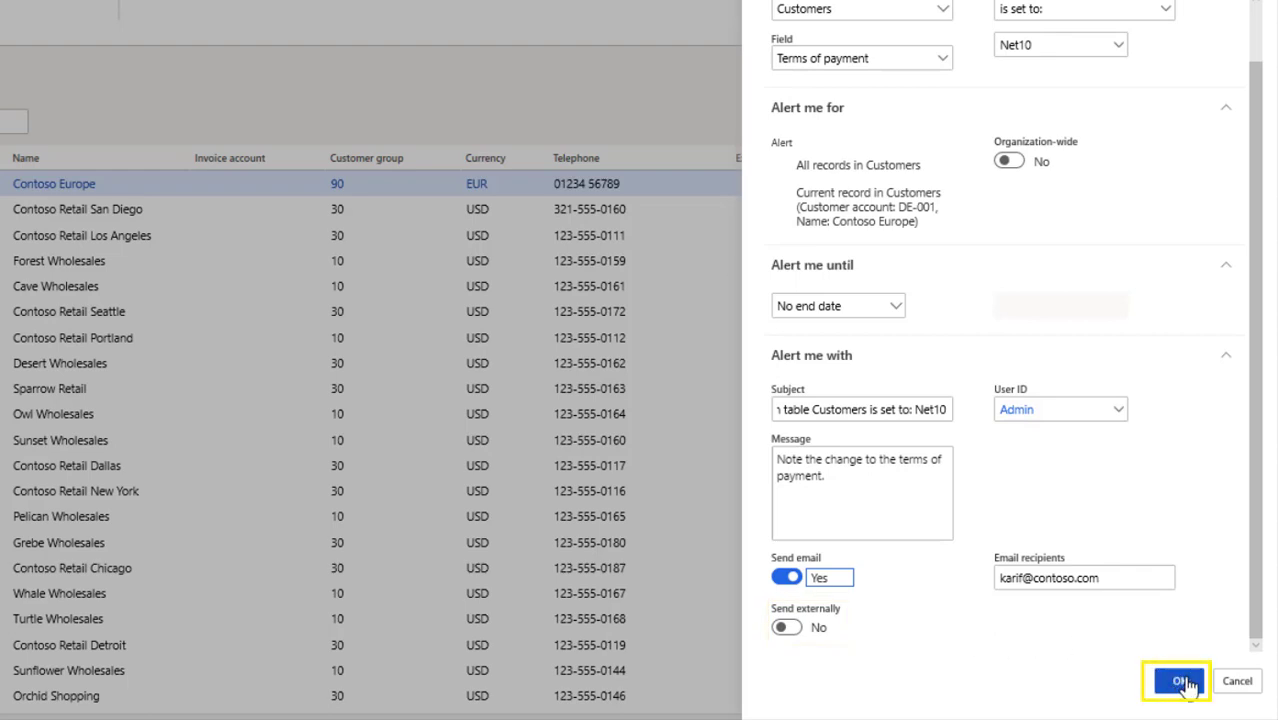
left_click(1177, 681)
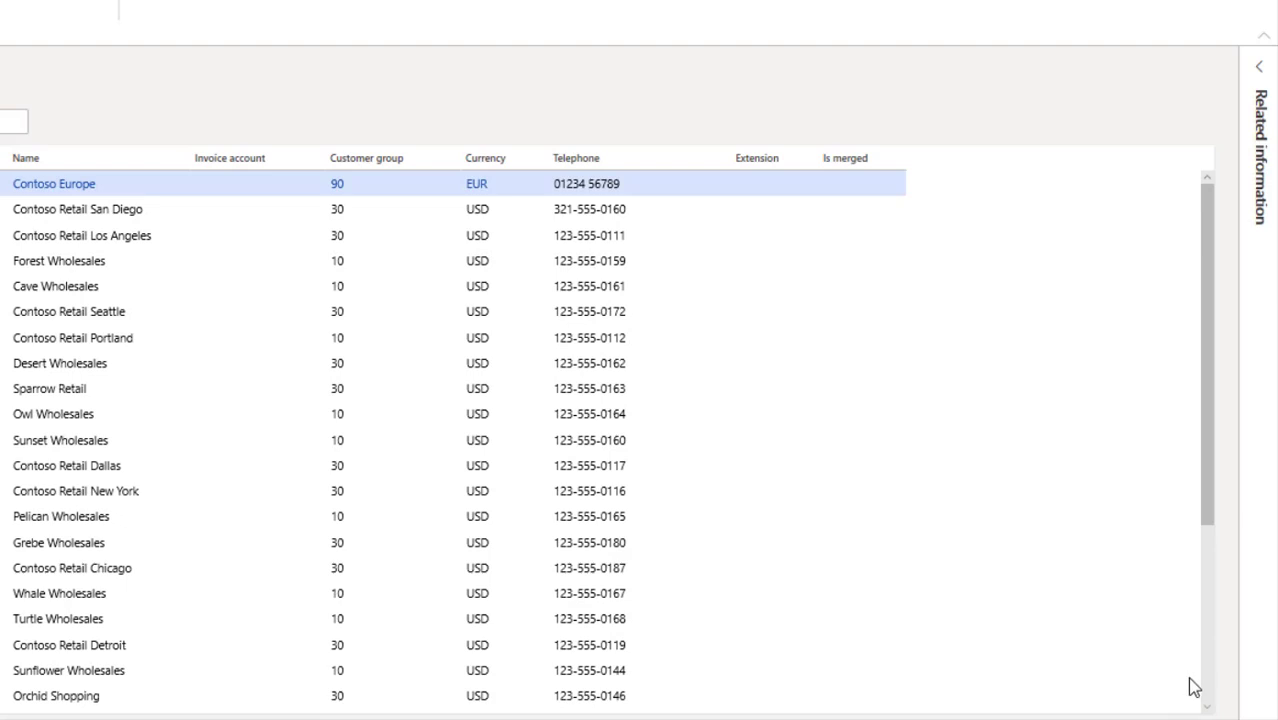